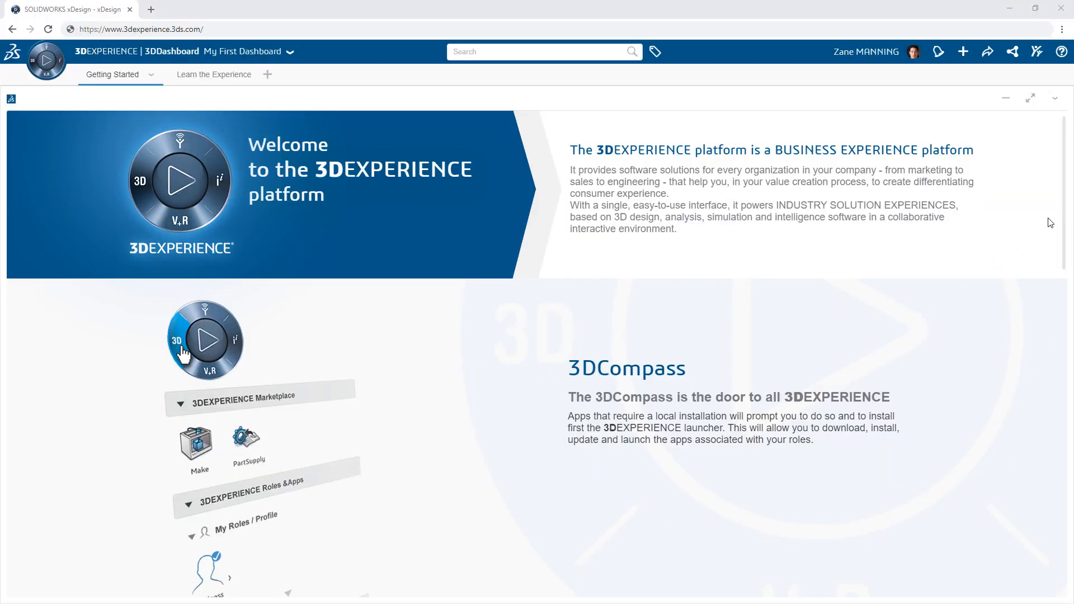
Add a new dashboard from the dashboard list, naming it Engineering, and create it.
scroll("down", 3)
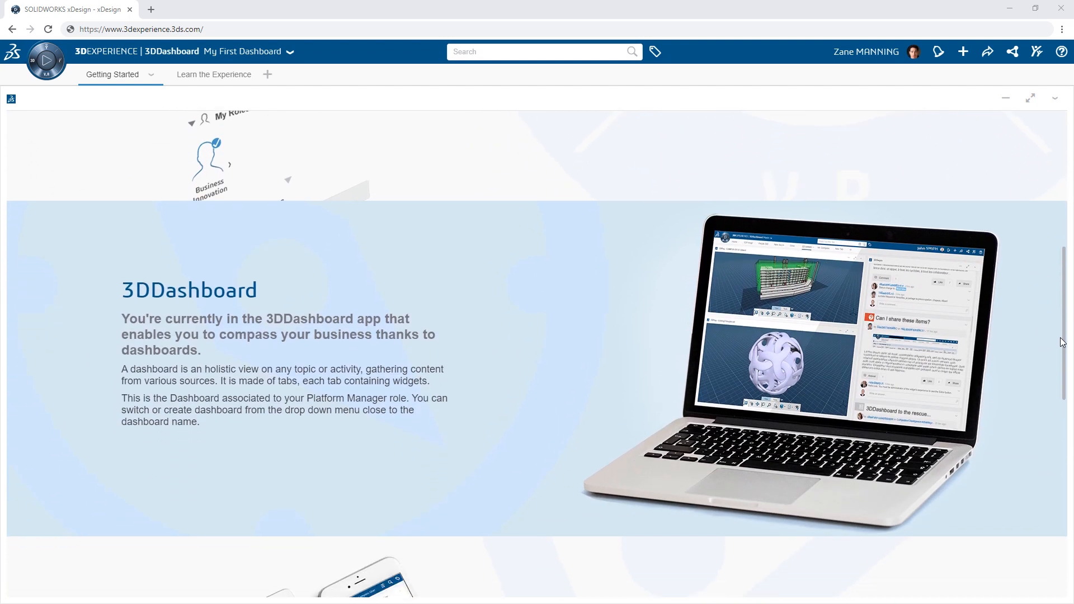
scroll("down", 3)
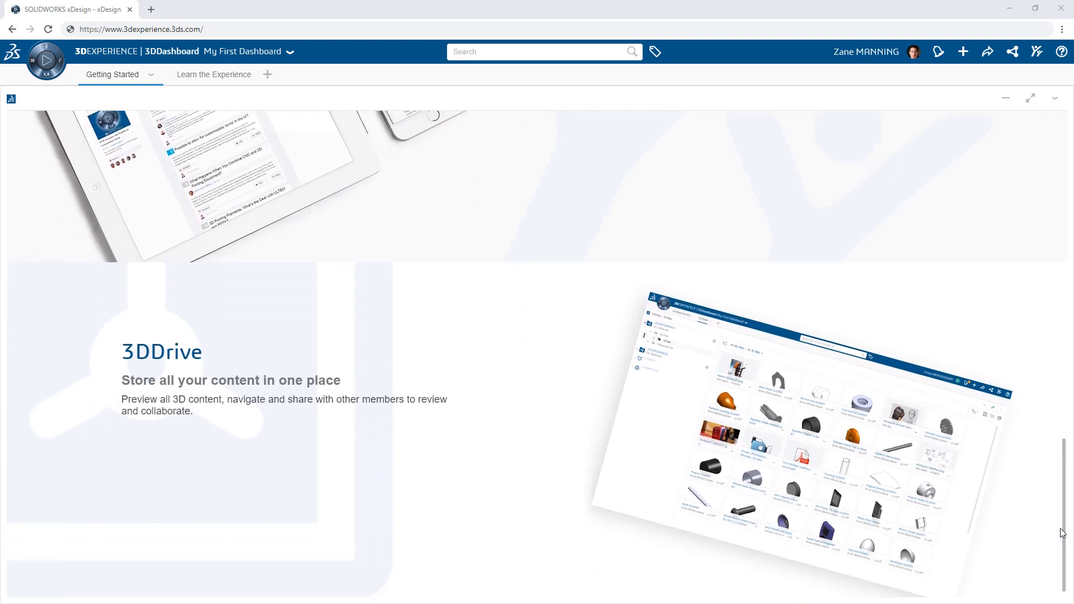
scroll("up", 3)
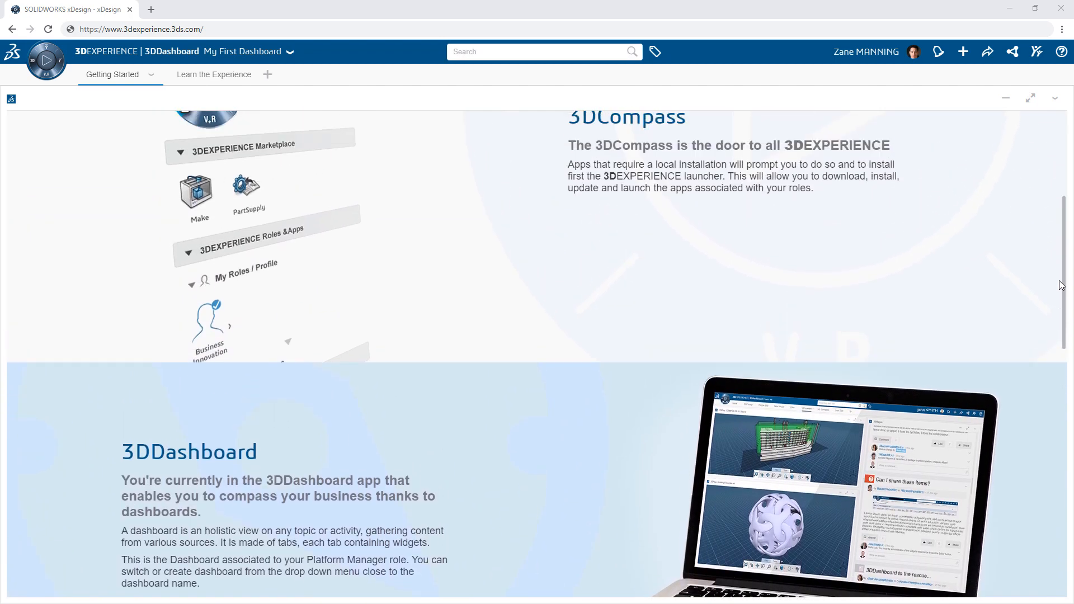
scroll("up", 3)
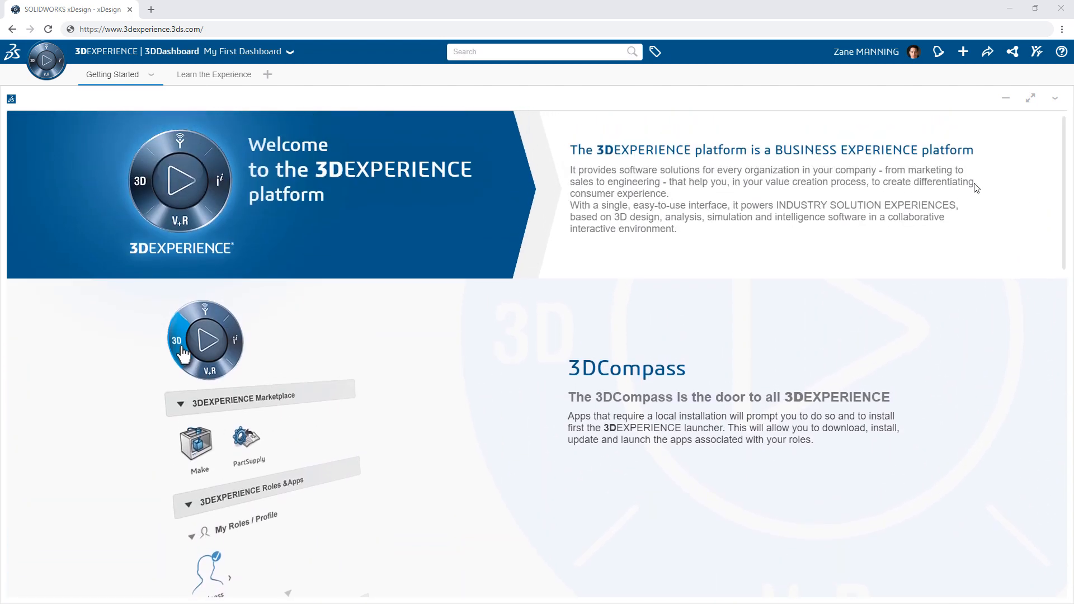
left_click(289, 52)
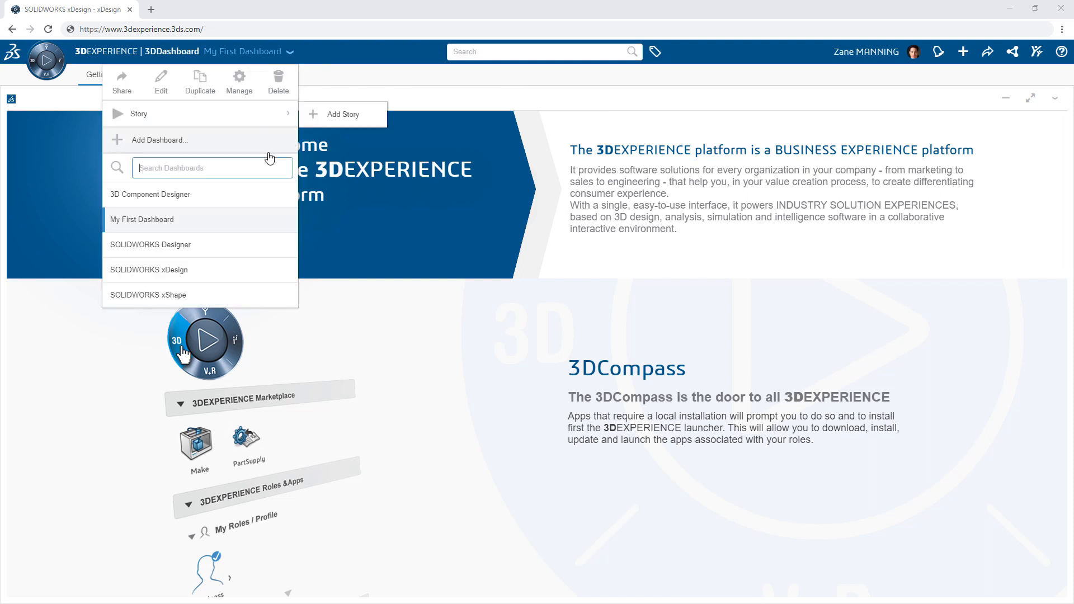
mouse_move(238, 266)
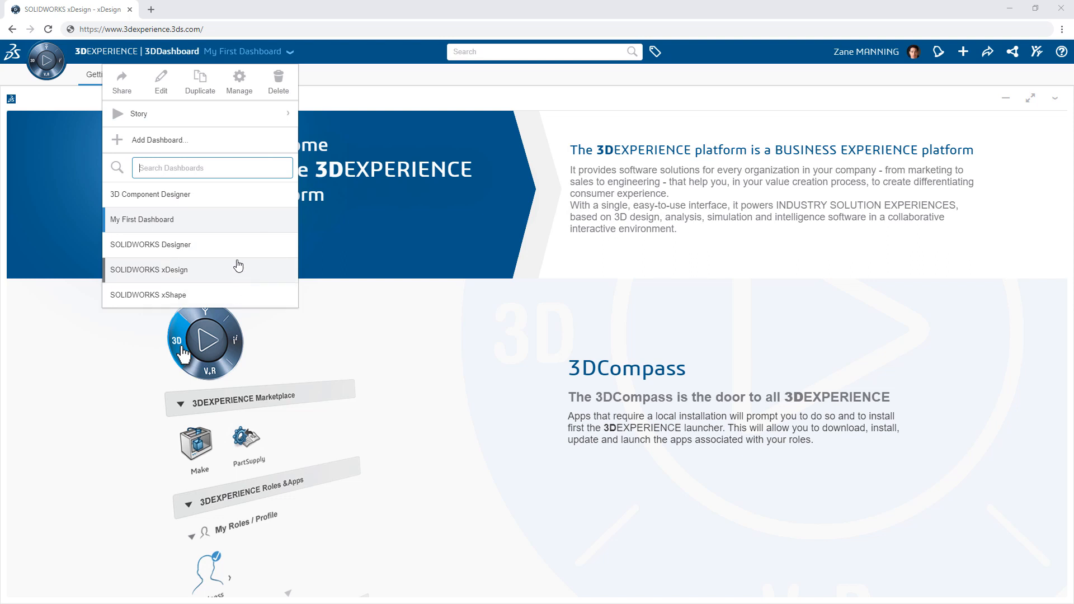
left_click(159, 140)
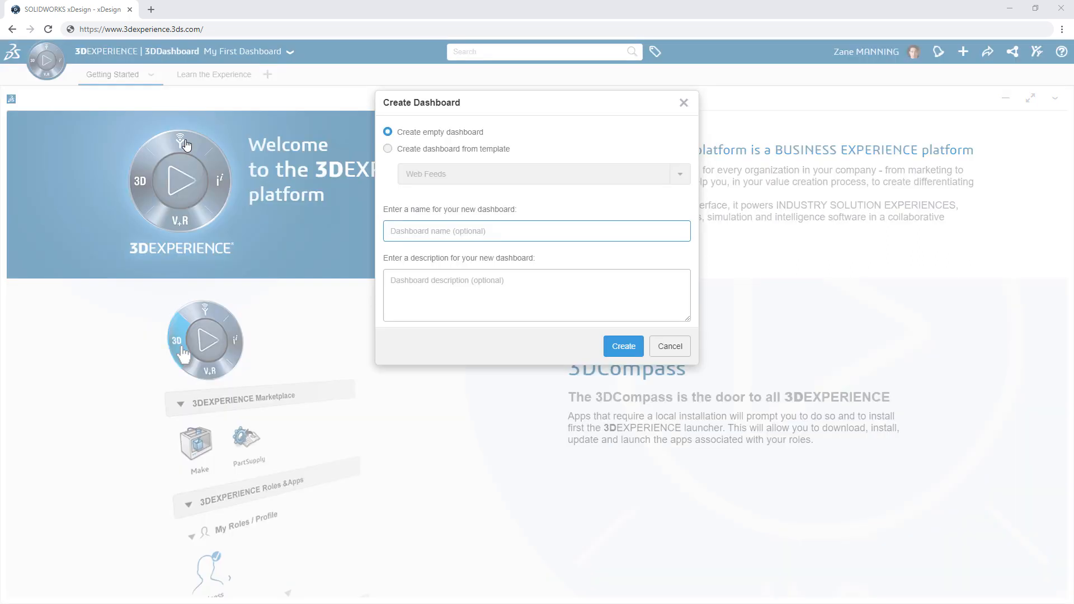
type("Engineerin")
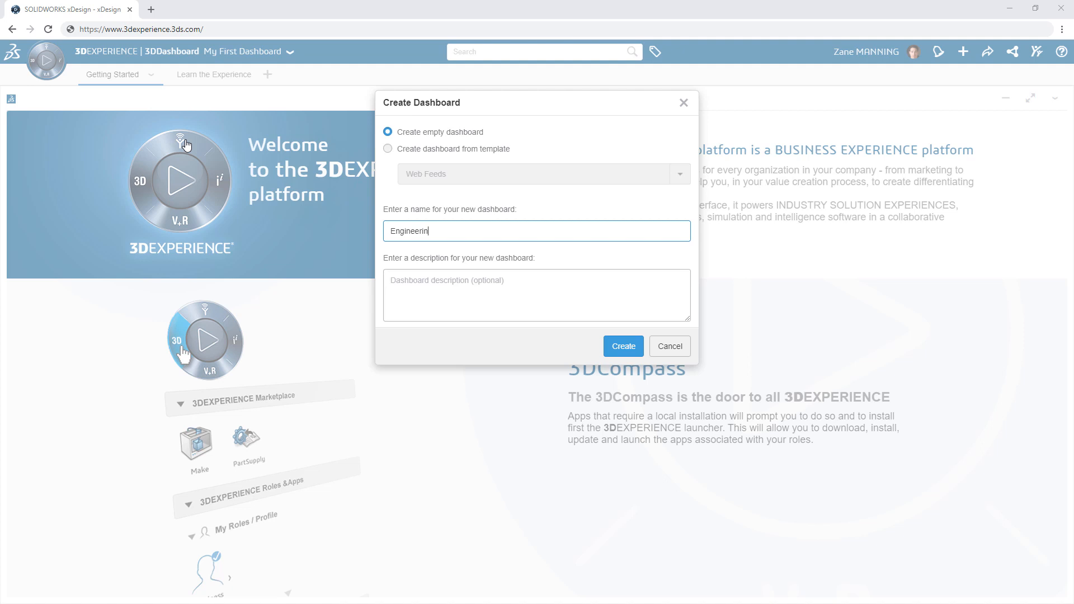
left_click(622, 346)
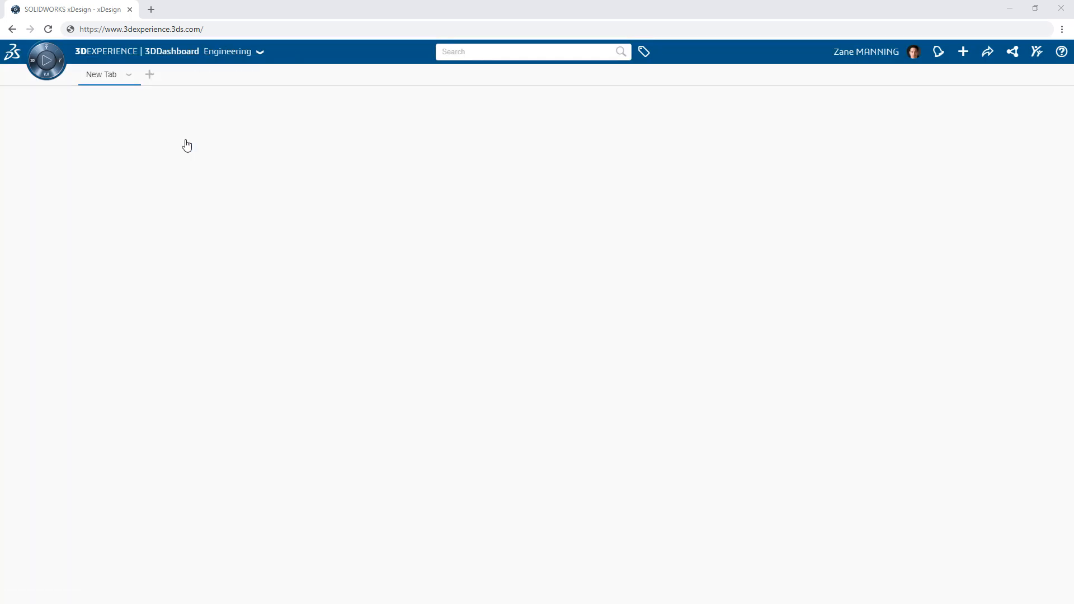
Rename the New Tab to Design, then bring up the 3DCompass app list.
left_click(128, 74)
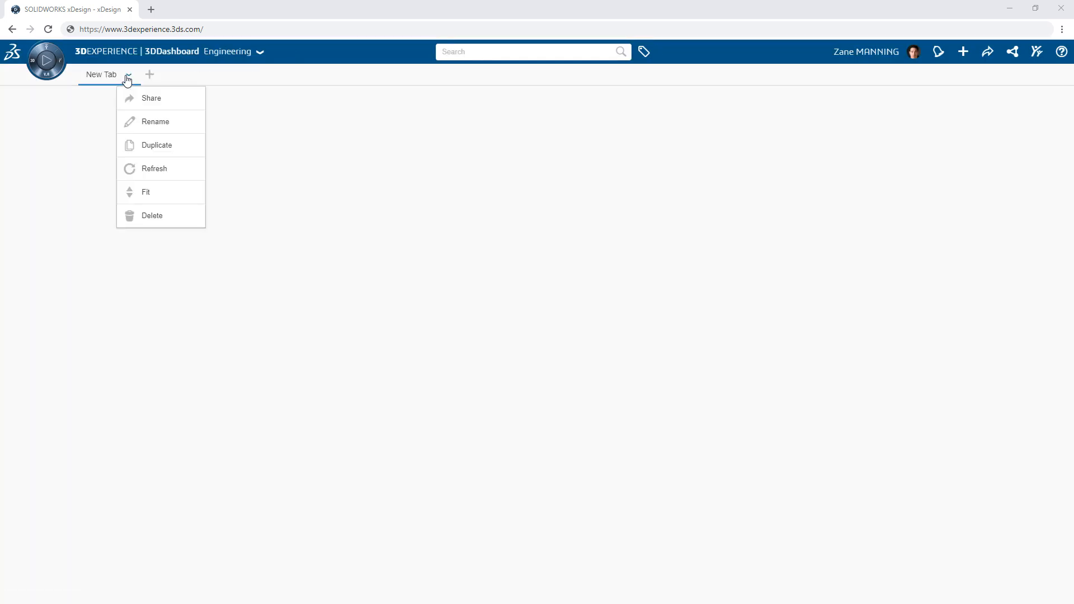
left_click(155, 121)
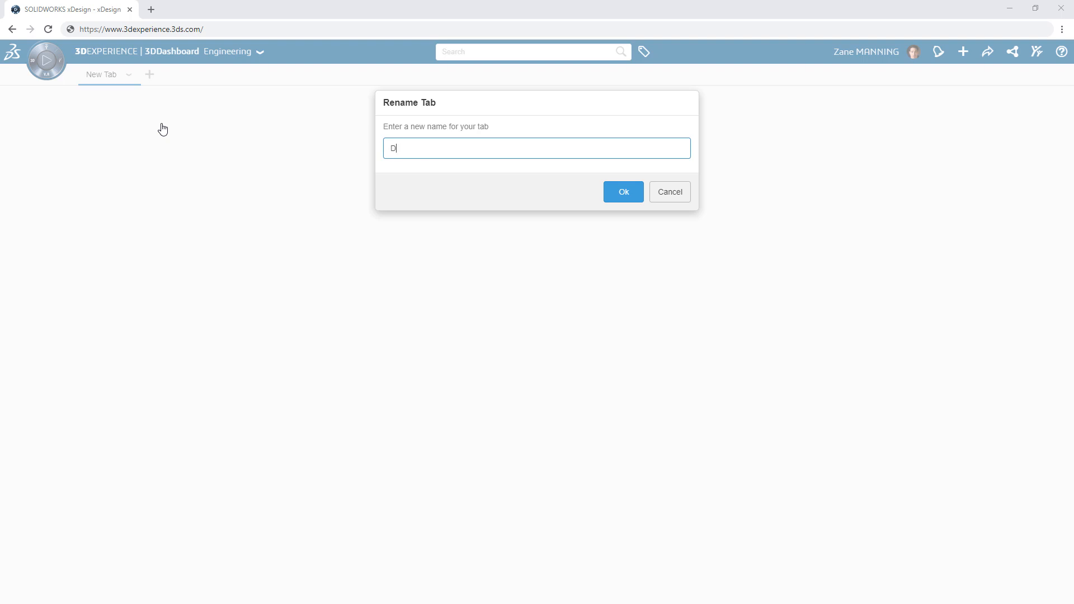
left_click(622, 191)
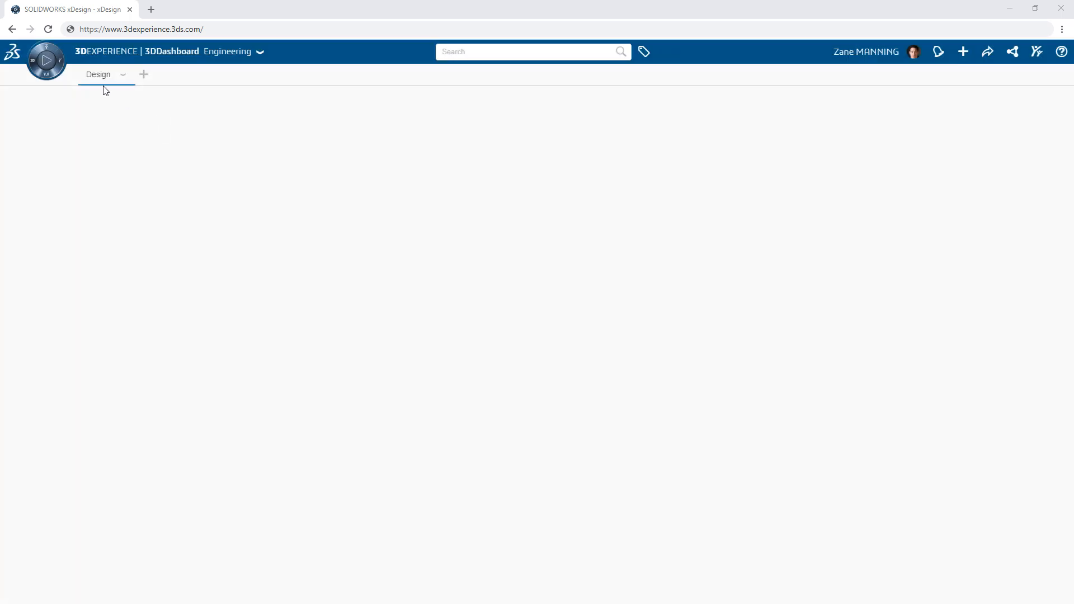
left_click(45, 65)
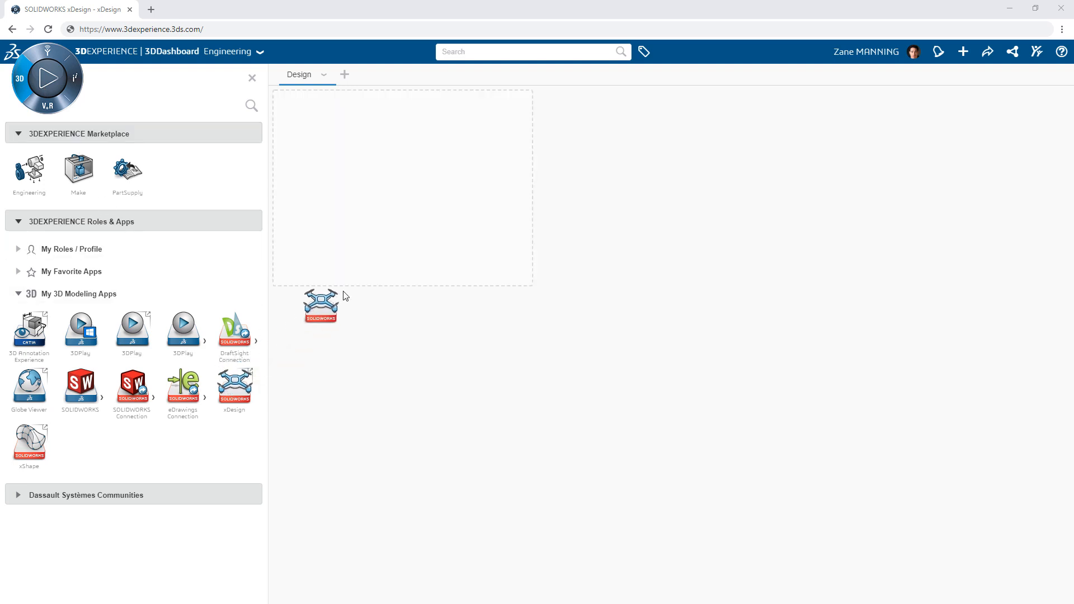
Place the xDesign widget onto the Design tab.
left_click(320, 305)
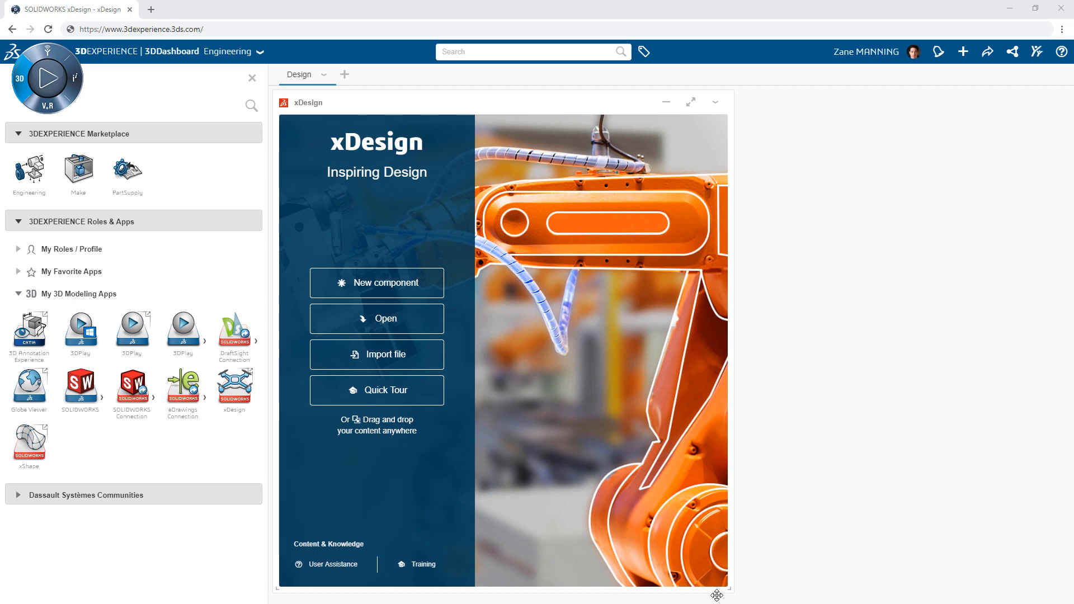
mouse_move(139, 142)
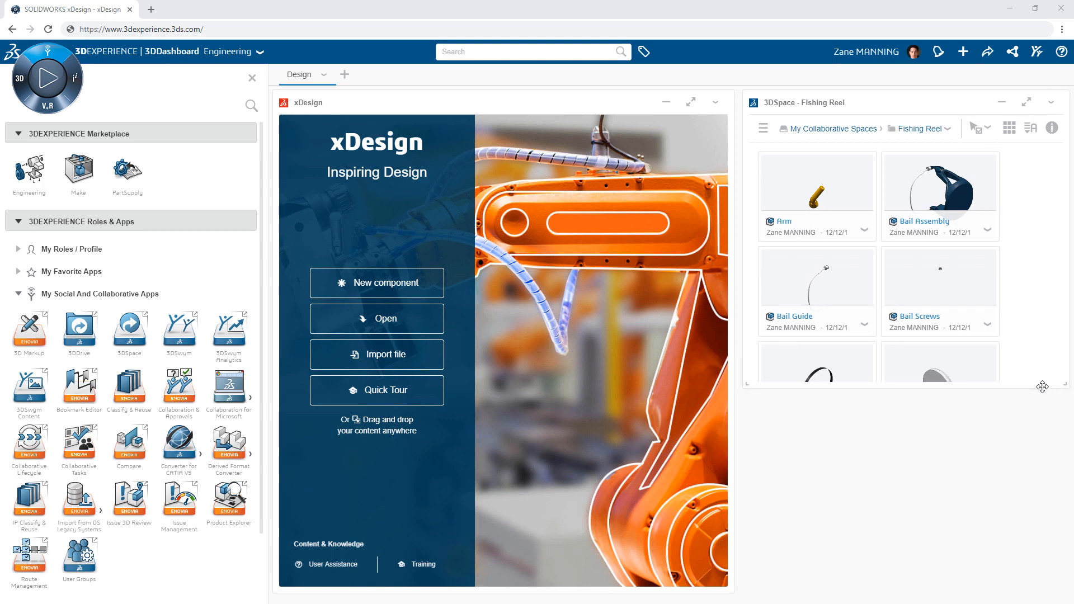
Select the Spool component of the reel and maximize the xDesign widget.
scroll("down", 3)
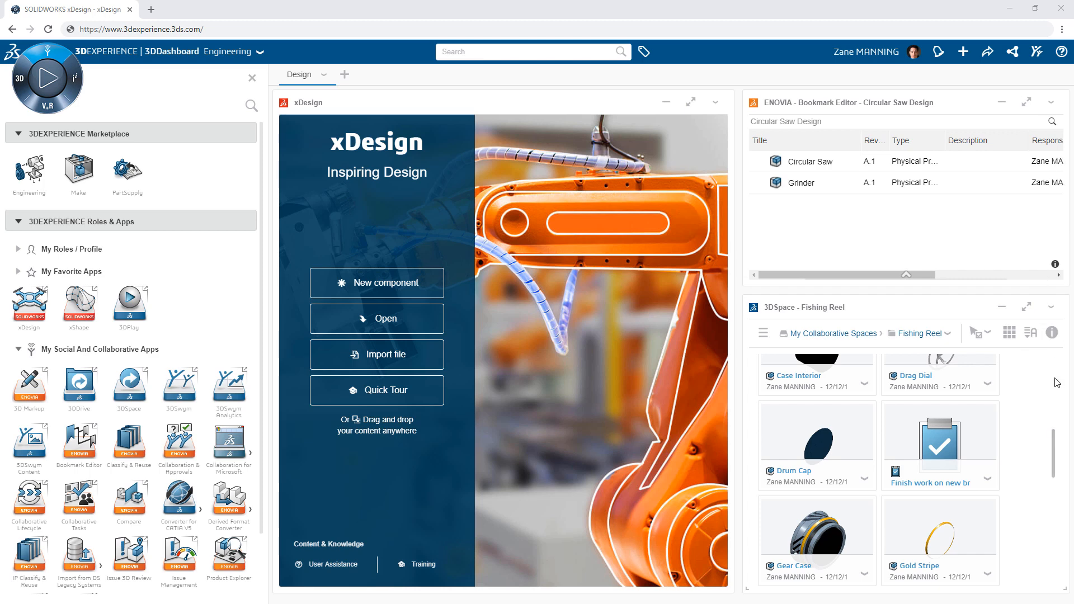
scroll("down", 3)
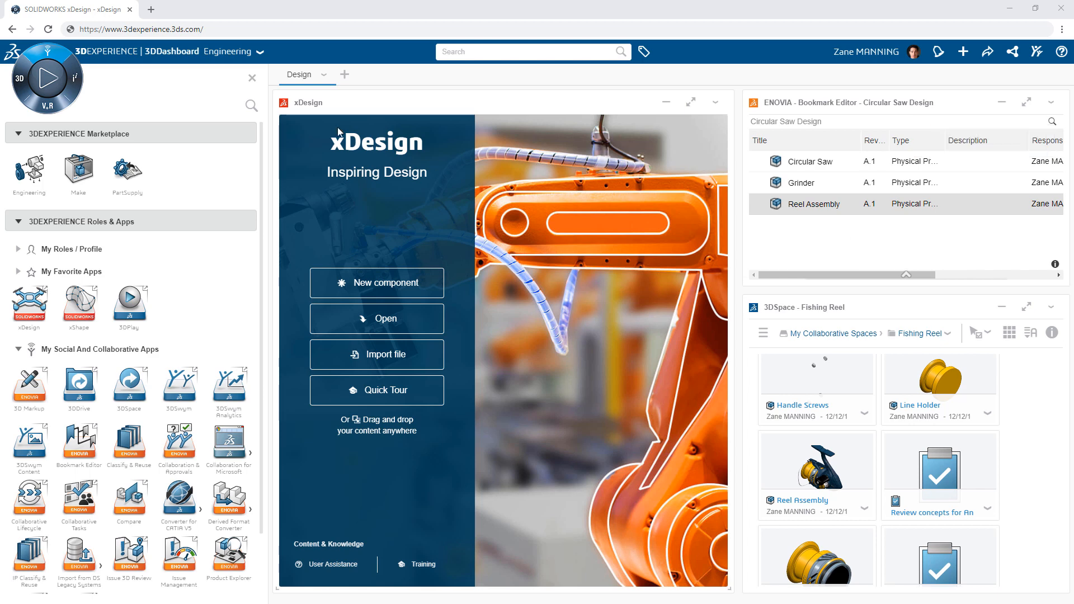
left_click(252, 78)
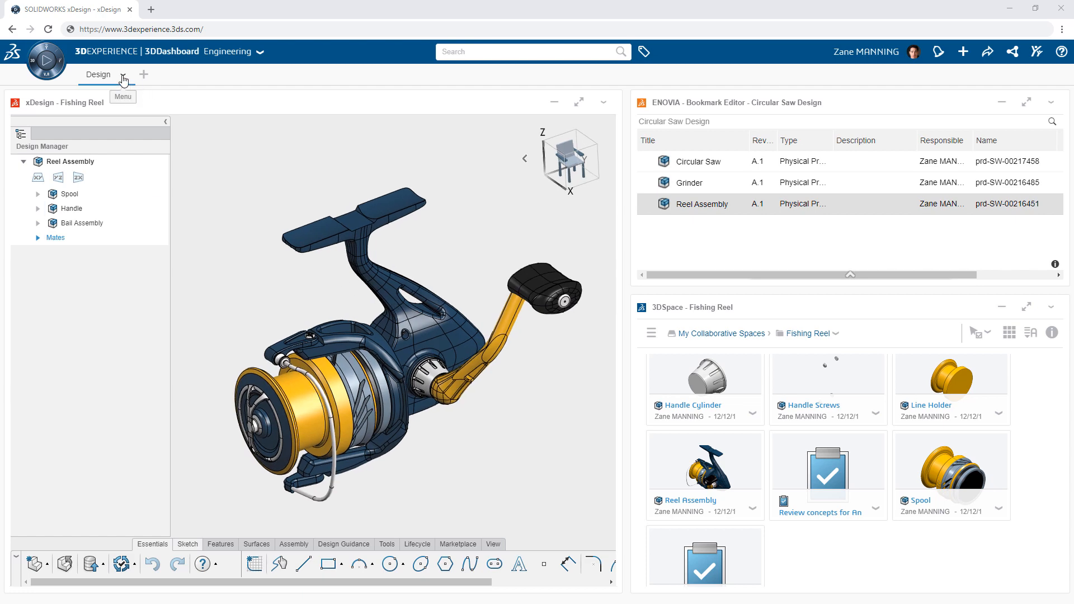
left_click(67, 190)
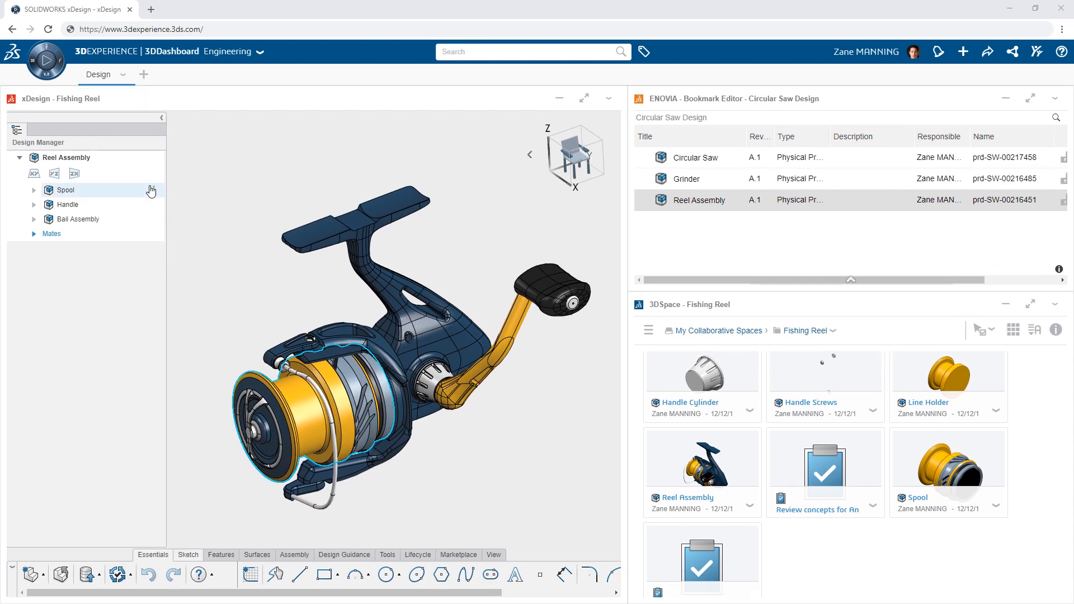
left_click(583, 99)
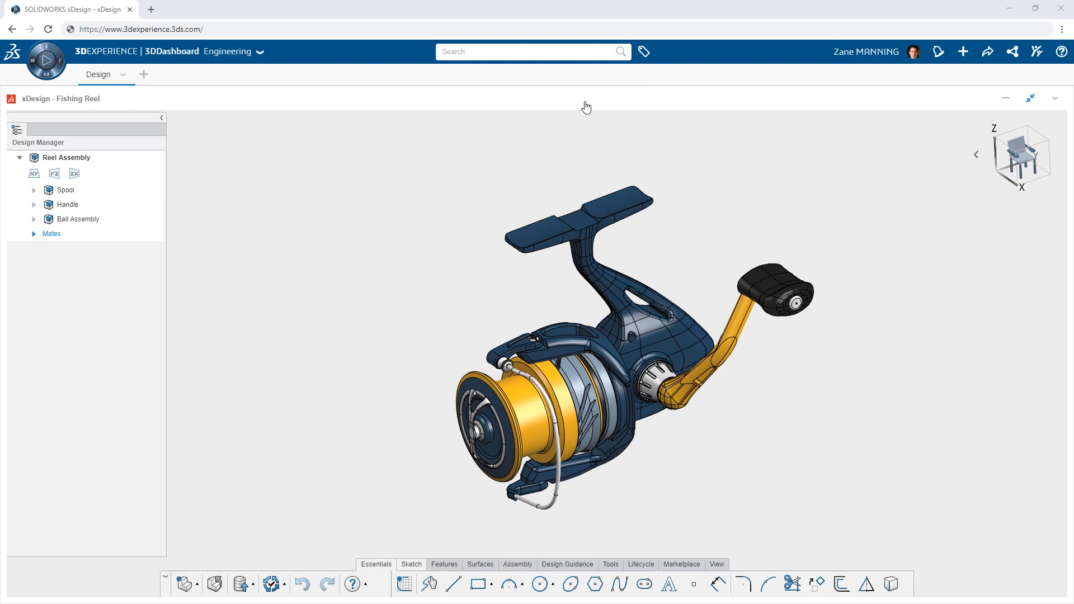
mouse_move(236, 85)
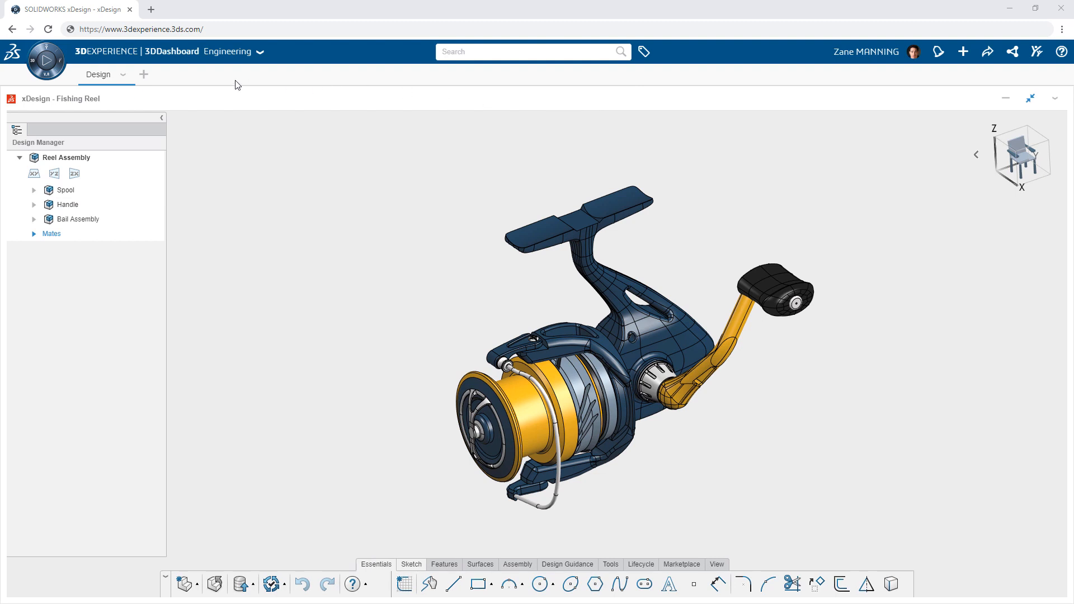
Add a second tab named Team and bring up the 3DCompass app catalogue.
left_click(143, 73)
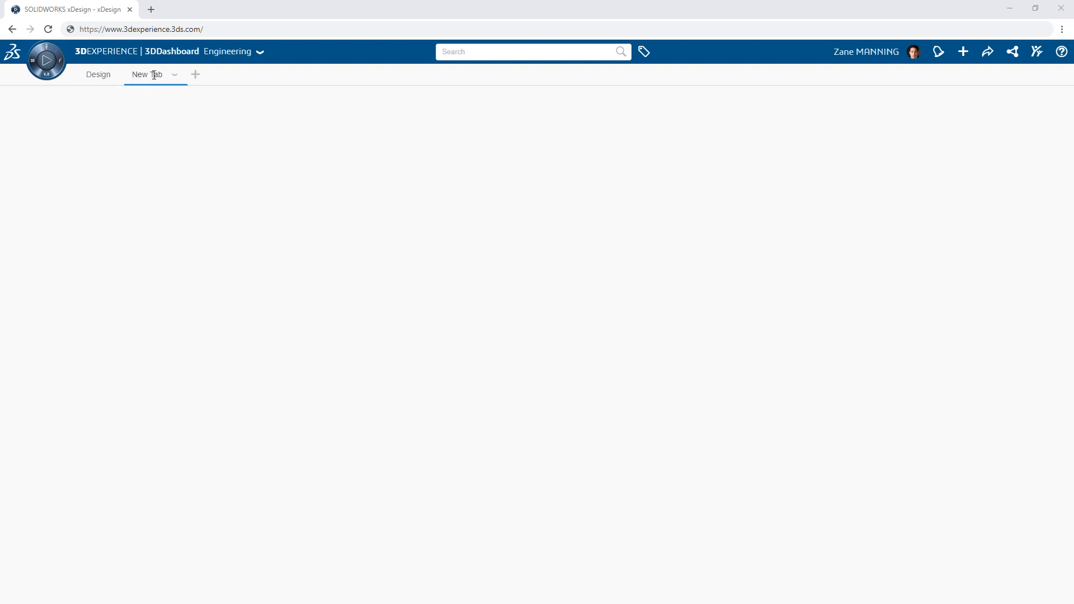
double_click(145, 74)
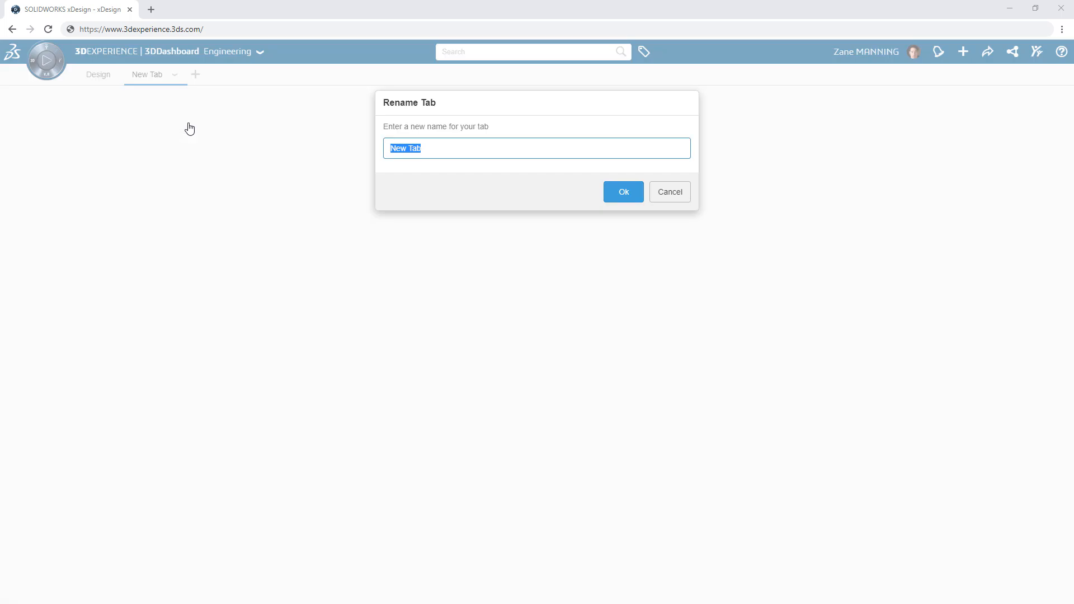
left_click(623, 191)
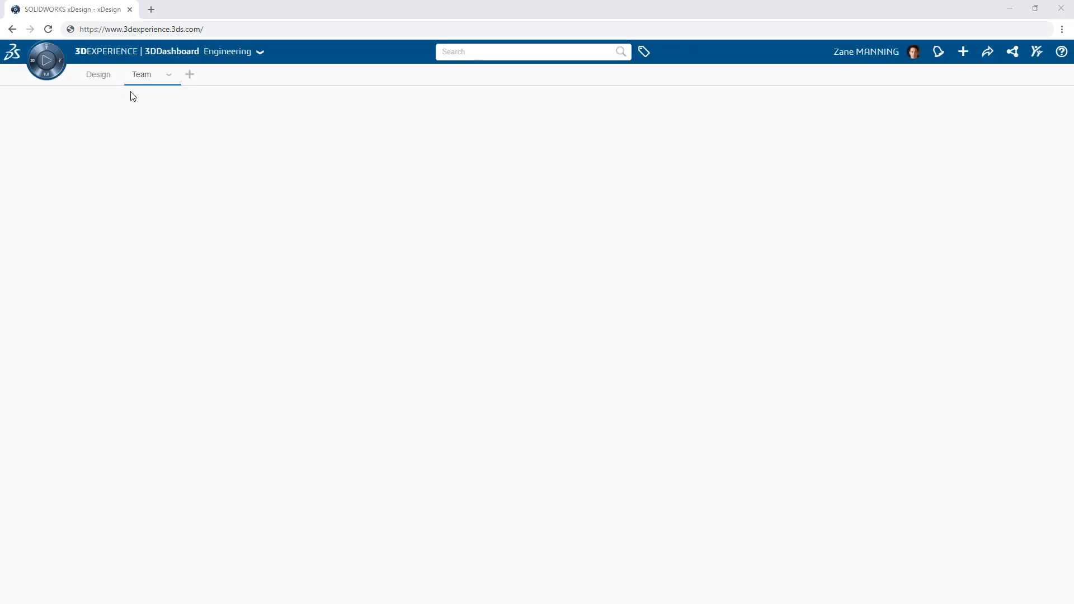
left_click(46, 71)
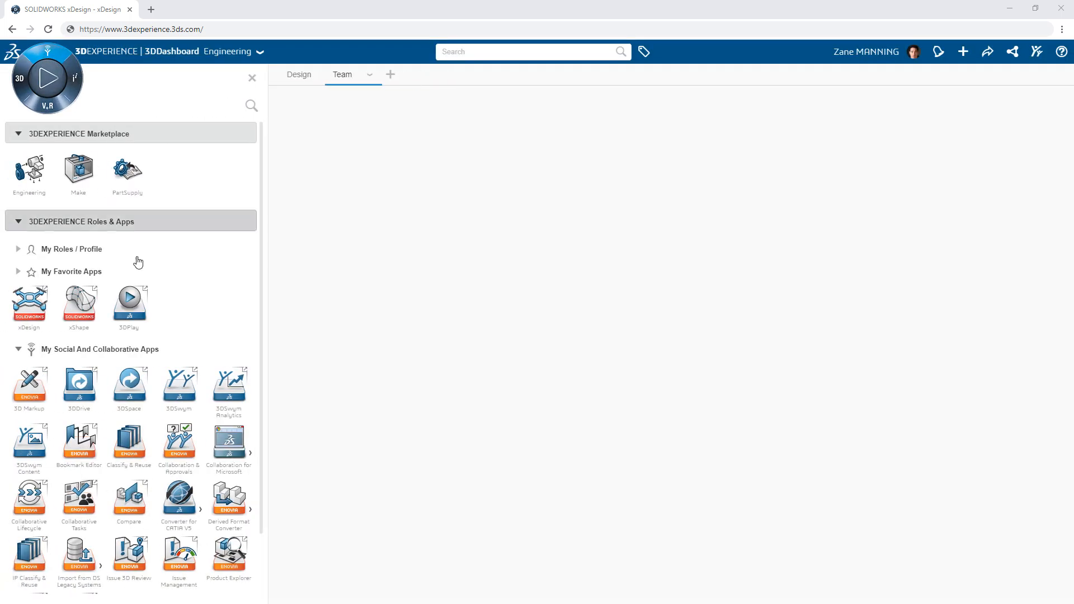
Add 3DSwym to the Team tab and maximize it.
left_click(179, 387)
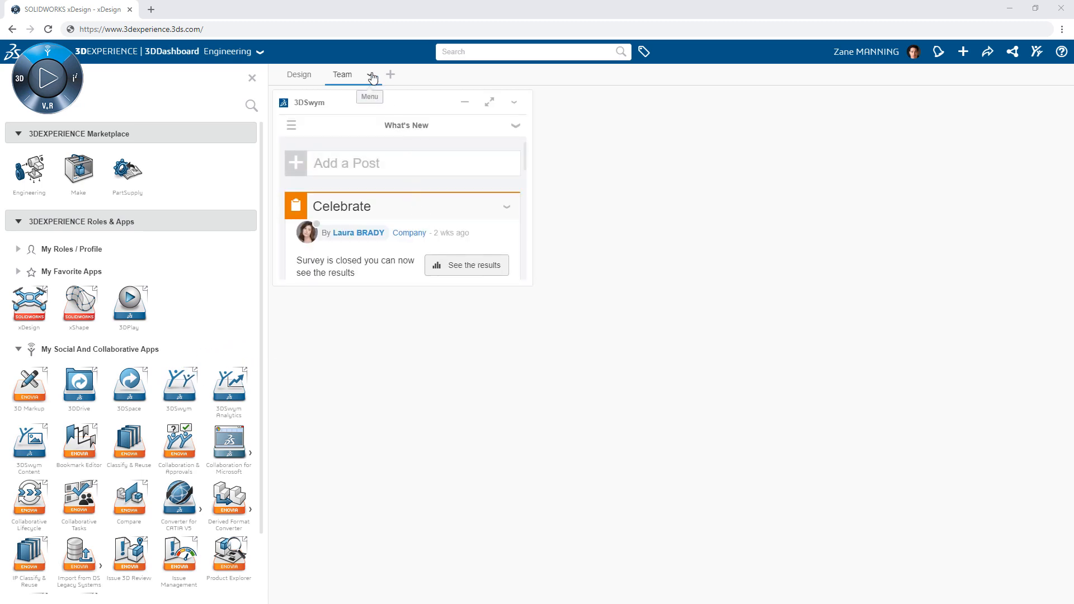
left_click(489, 102)
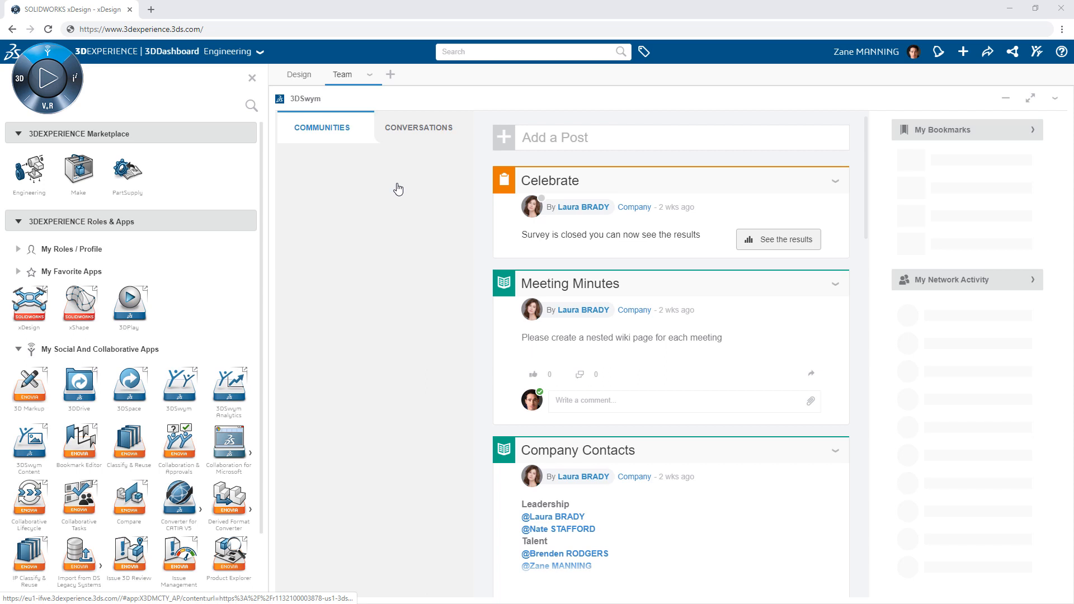
left_click(322, 127)
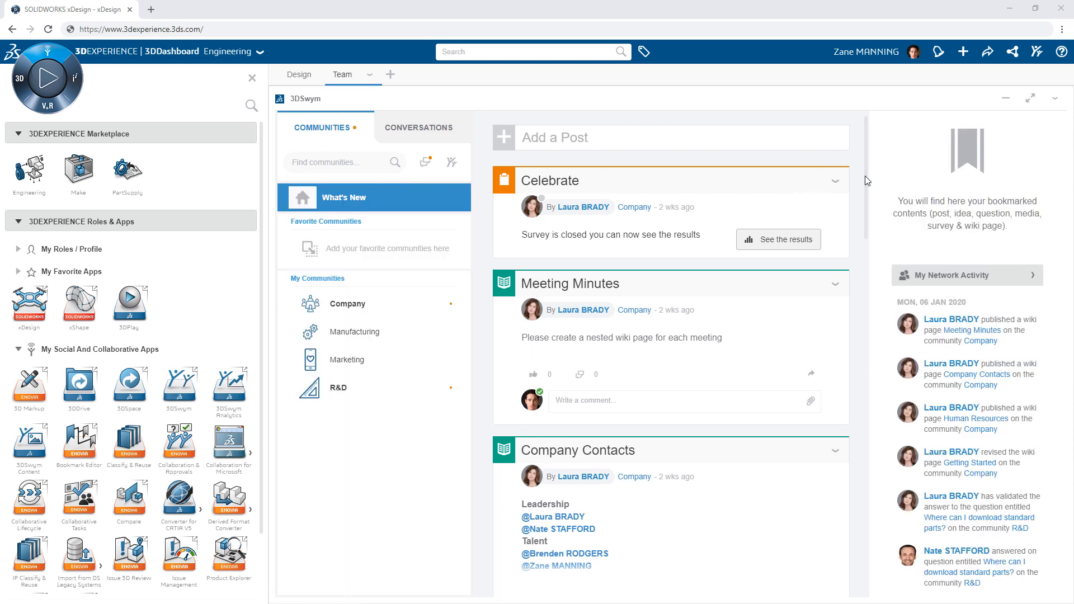
scroll("down", 3)
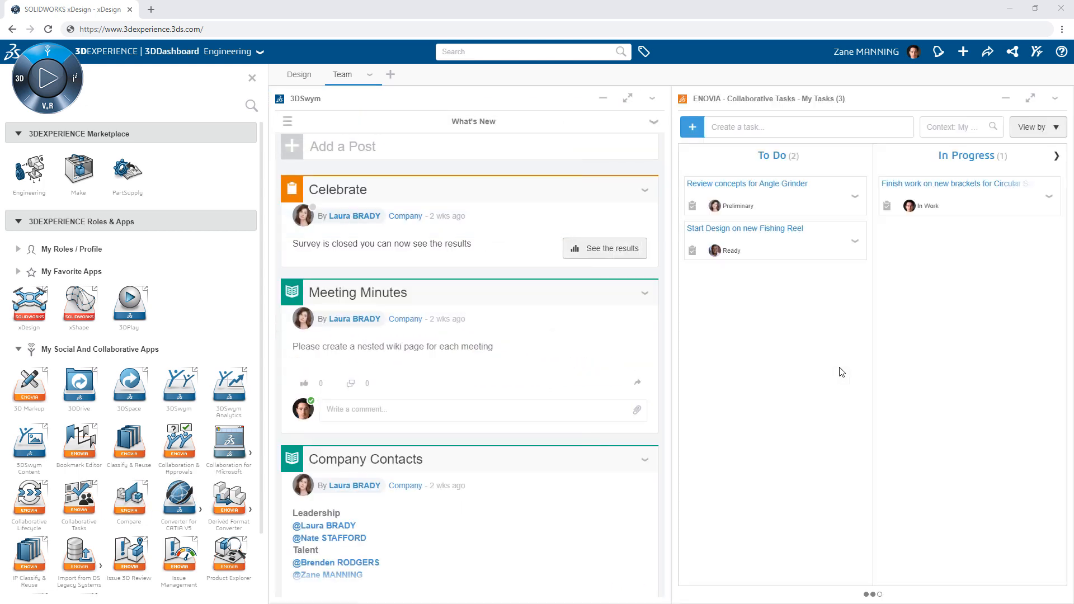
mouse_move(1030, 98)
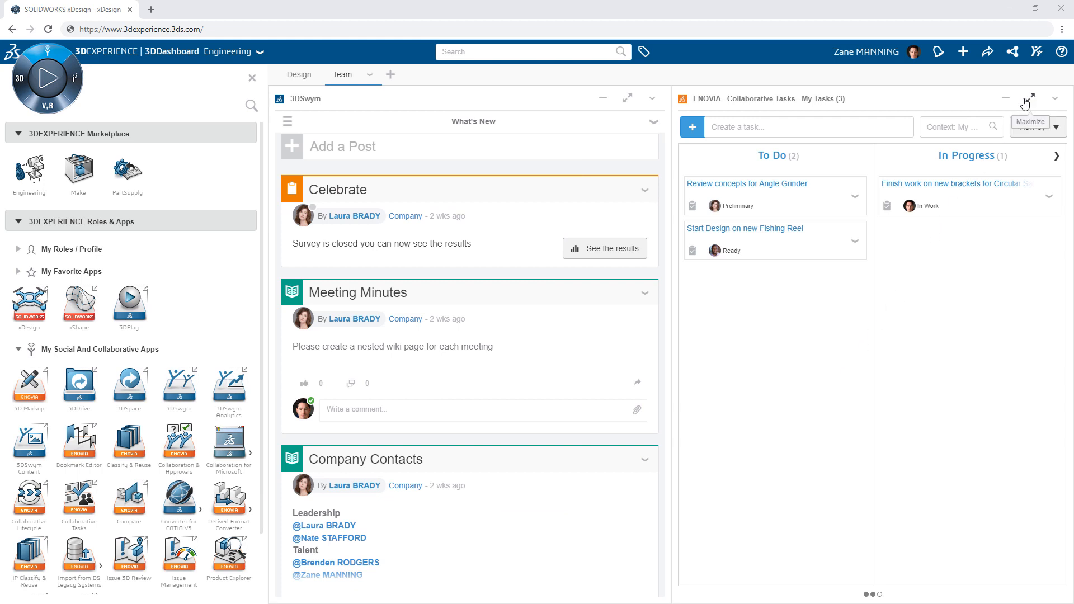
Move the Circular Saw brackets task to Done, then search the platform for Fishing.
left_click(1027, 98)
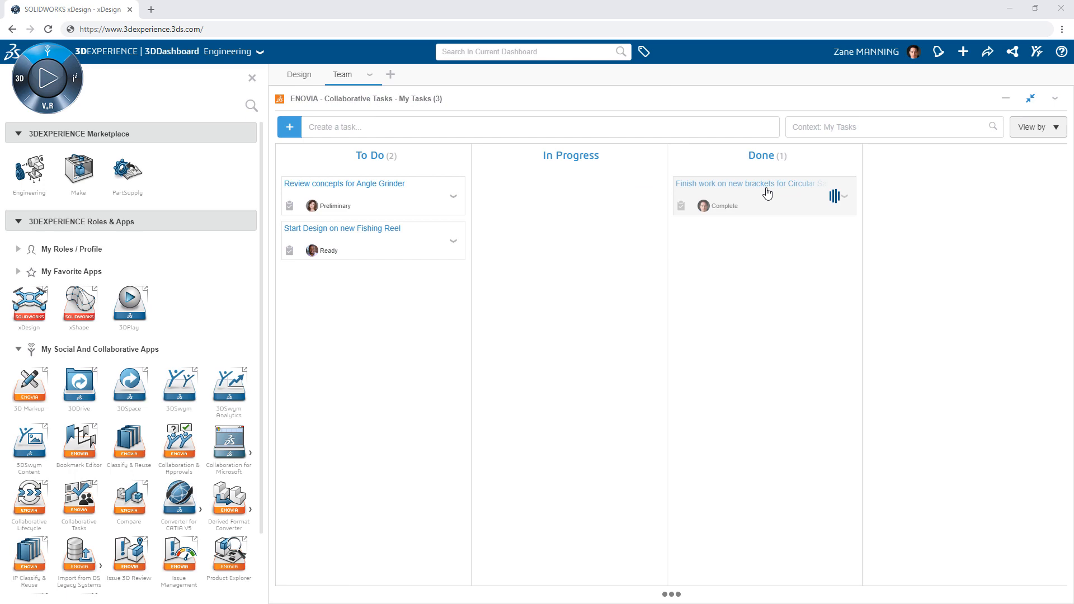
left_click(838, 197)
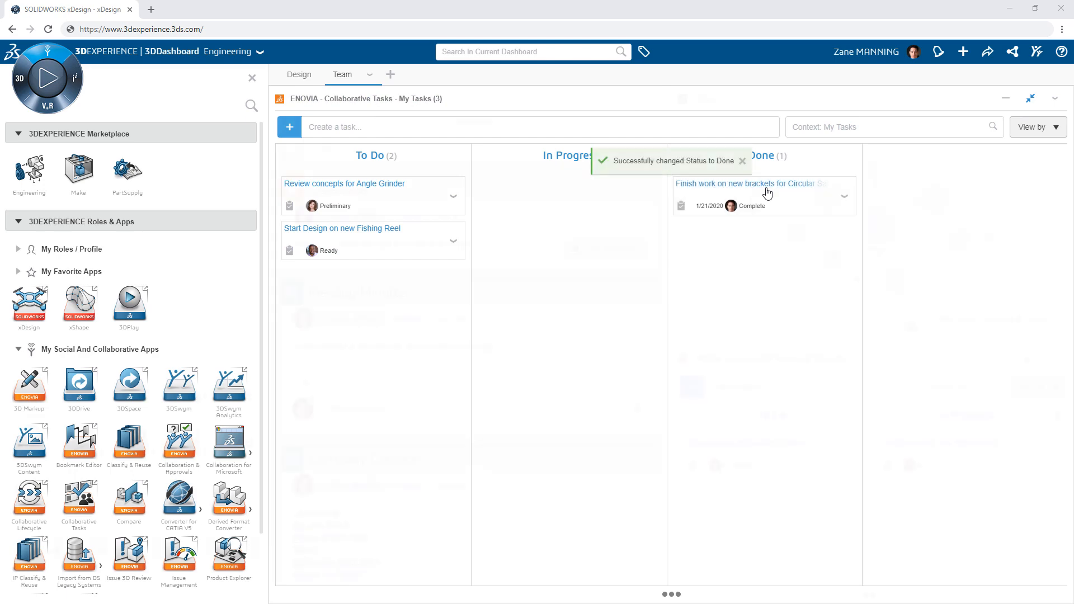
left_click(535, 52)
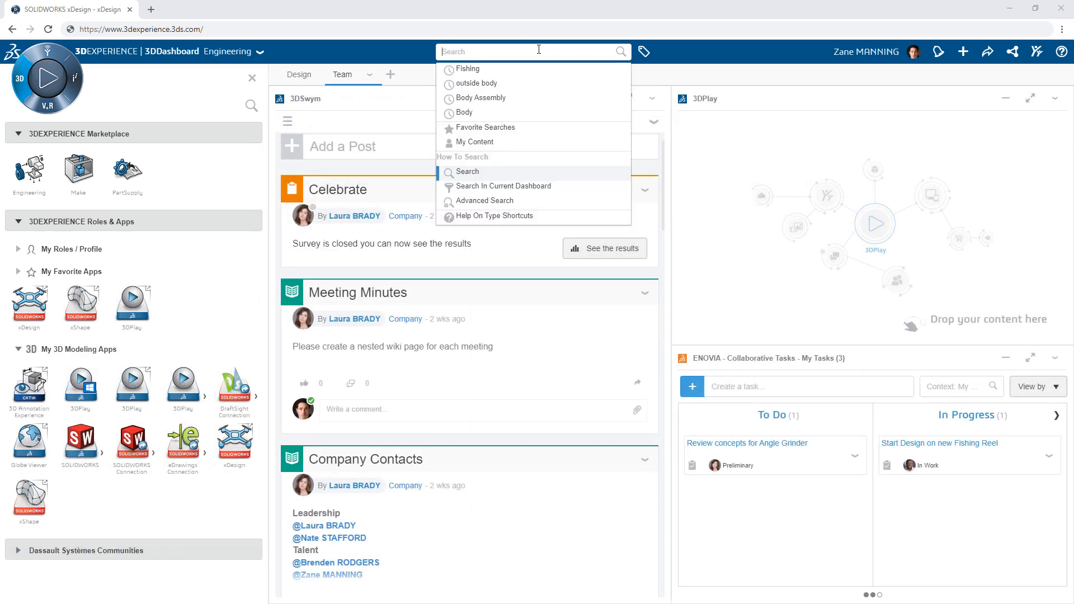
left_click(468, 68)
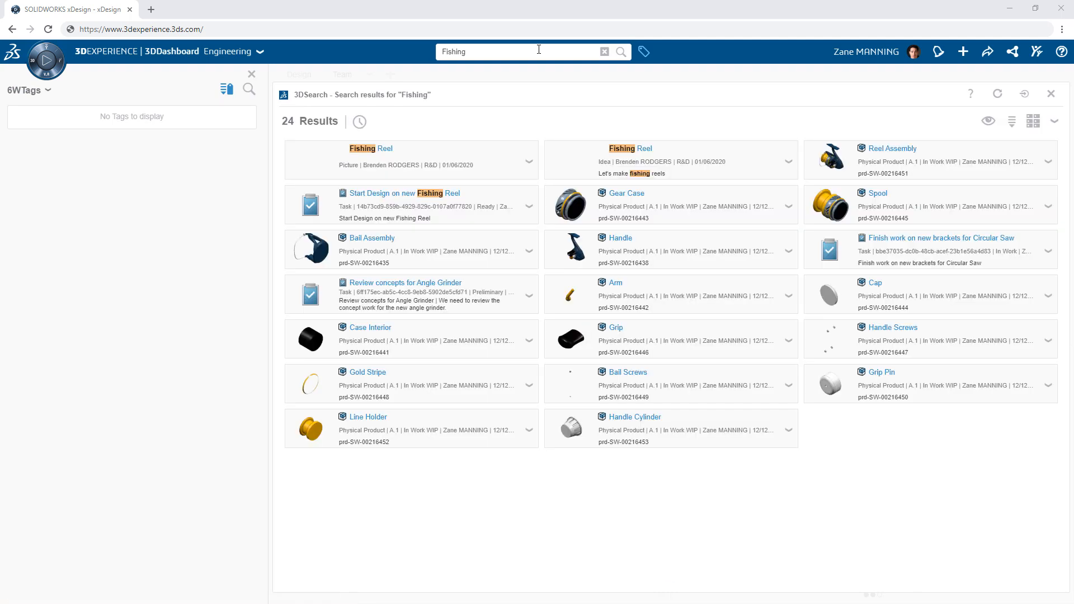